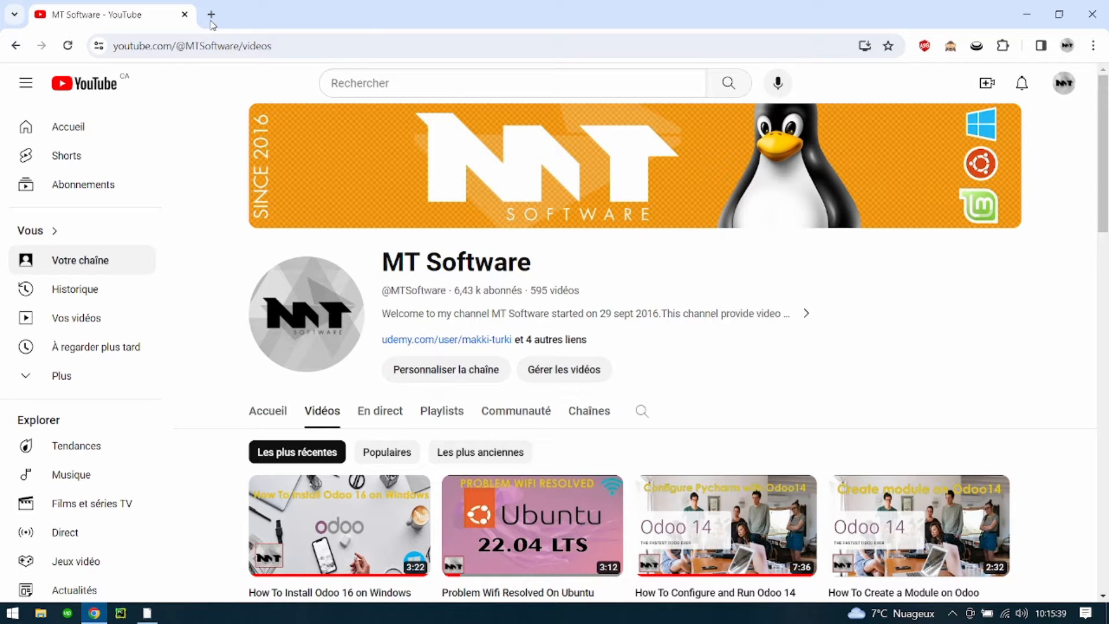
# - Open a new Chrome tab and search the web for 'odoo download'
pyautogui.click(210, 14)
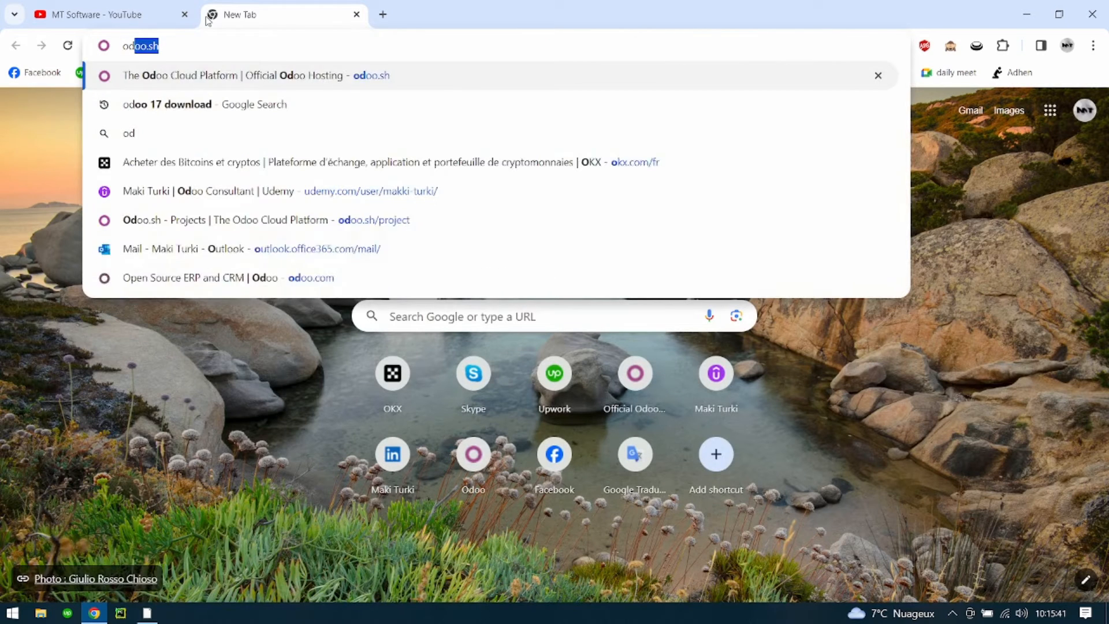
pyautogui.write('odoo down')
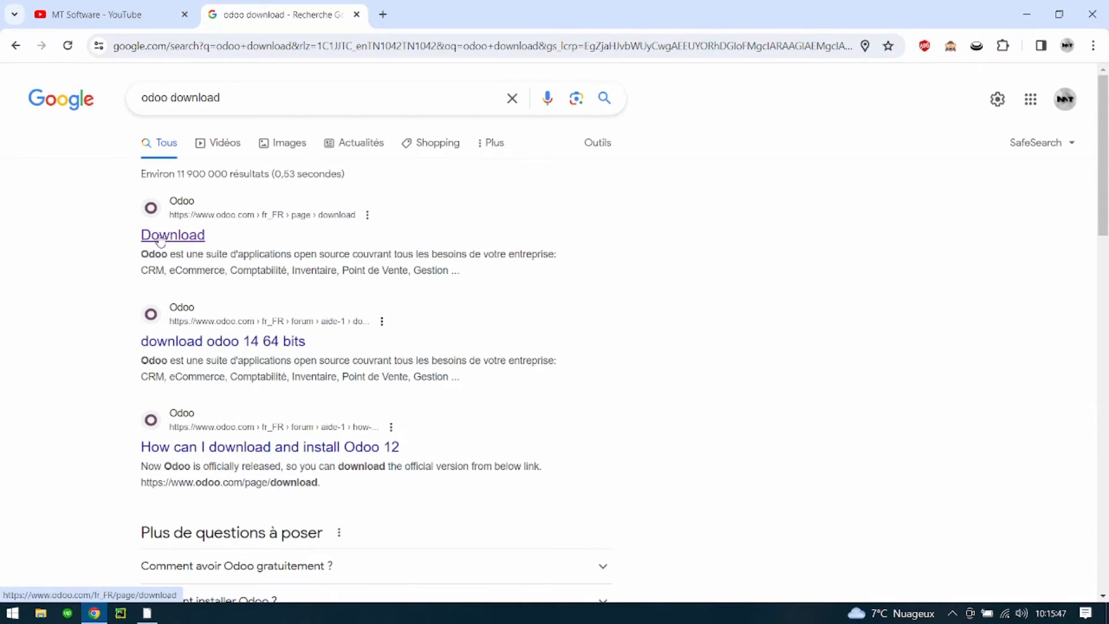
# - Open the official odoo.com Download result and scroll to the Odoo 17 download table
pyautogui.click(173, 234)
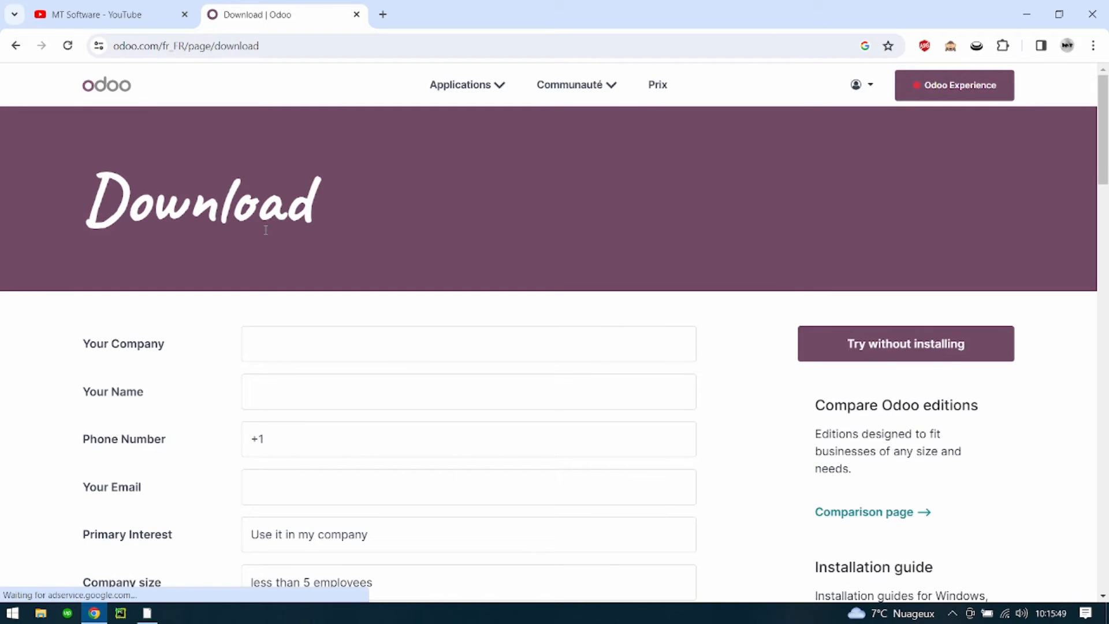
pyautogui.scroll(-3)
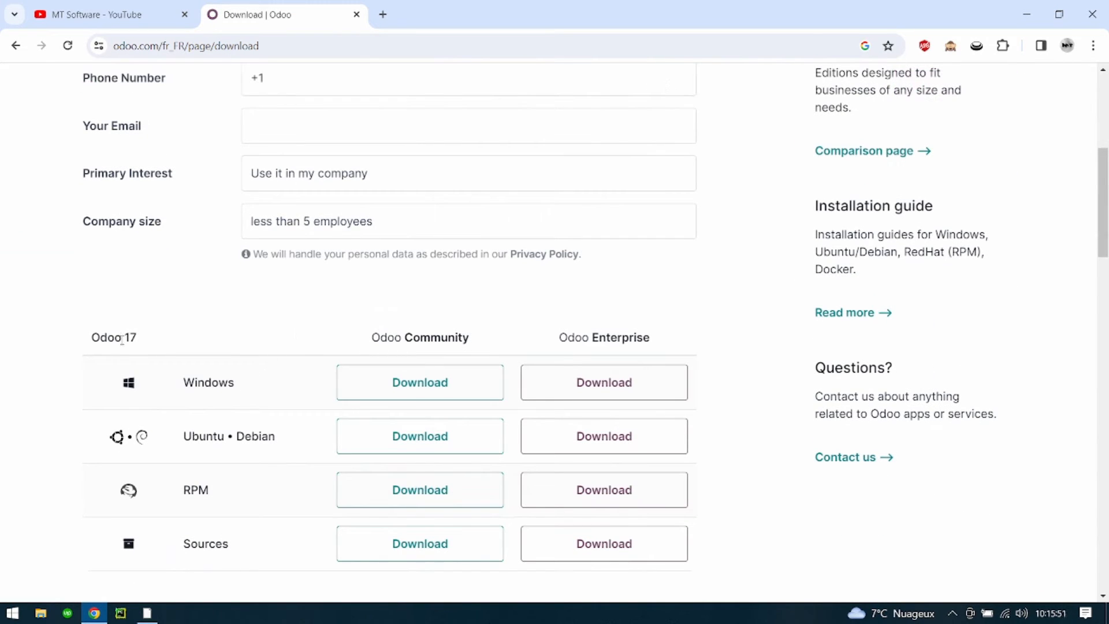
pyautogui.moveTo(440, 354)
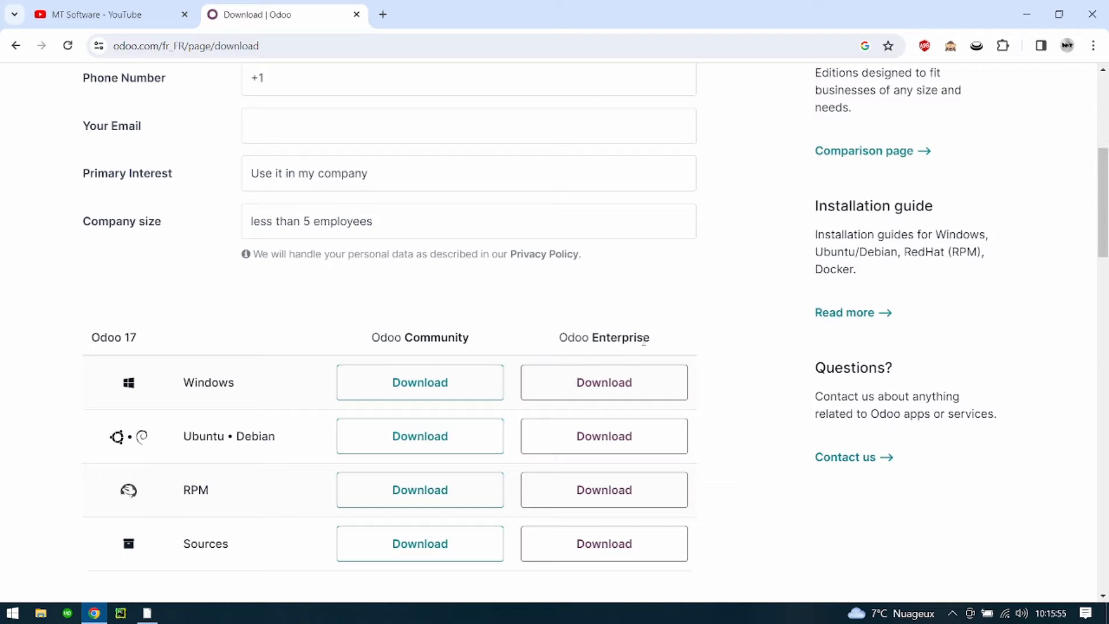
pyautogui.moveTo(419, 382)
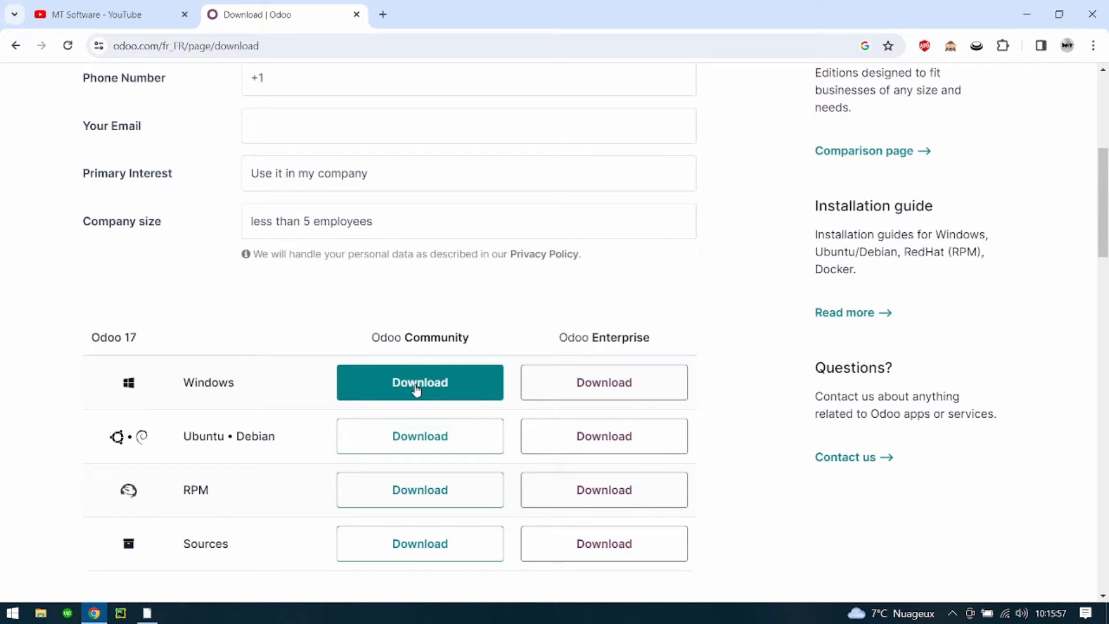
# - Fill the download form with 'test', 'mt', 'software', 'test' and request the Windows Community download
pyautogui.click(420, 381)
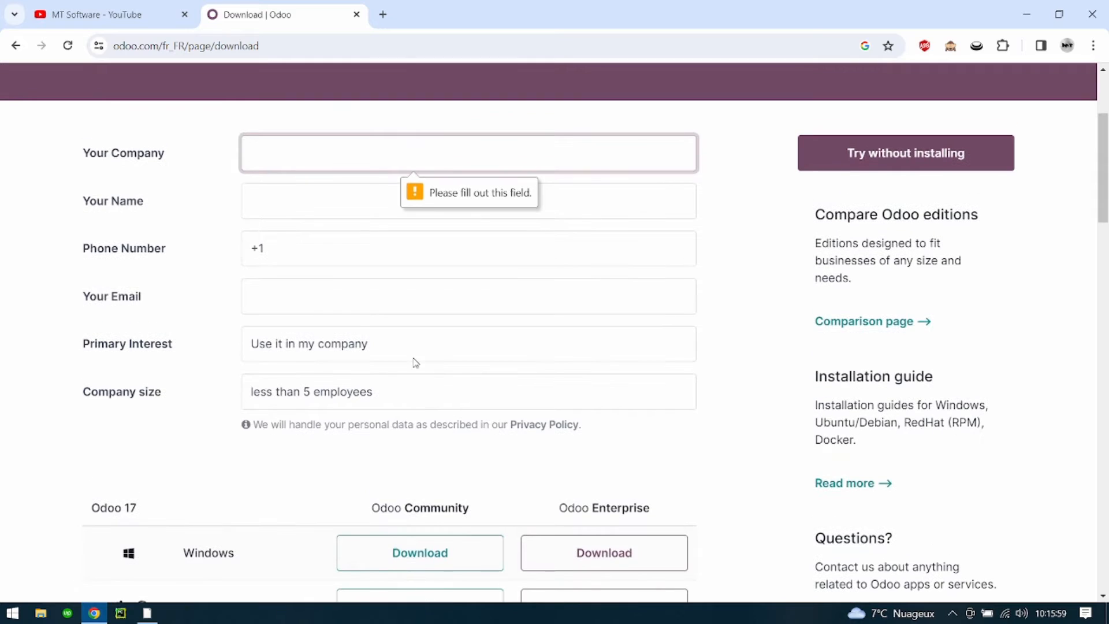
pyautogui.write('test')
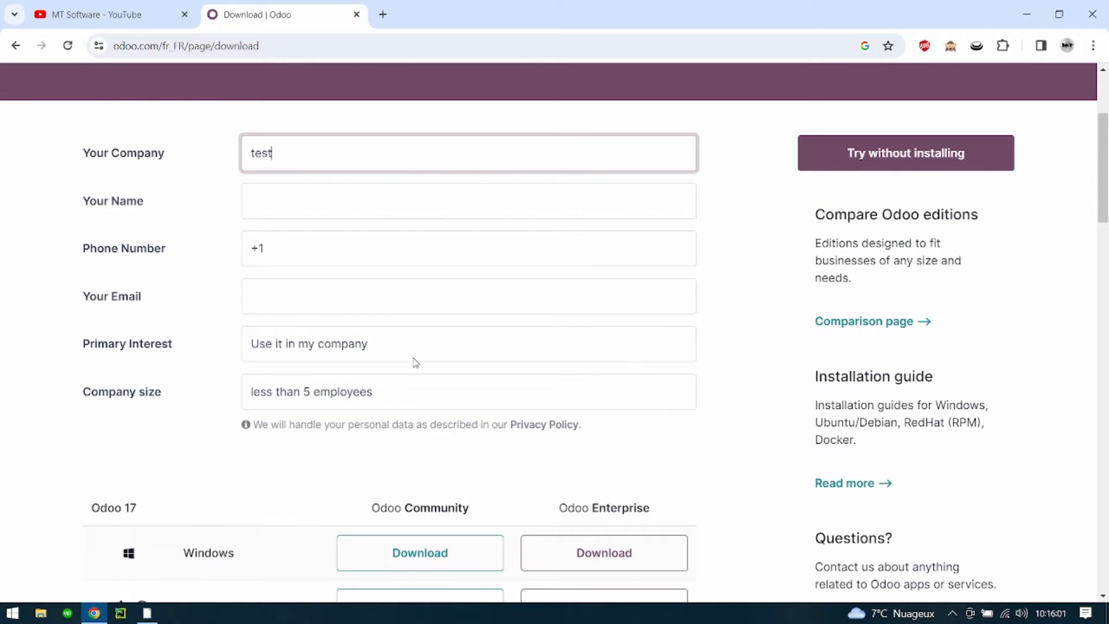
pyautogui.click(467, 200)
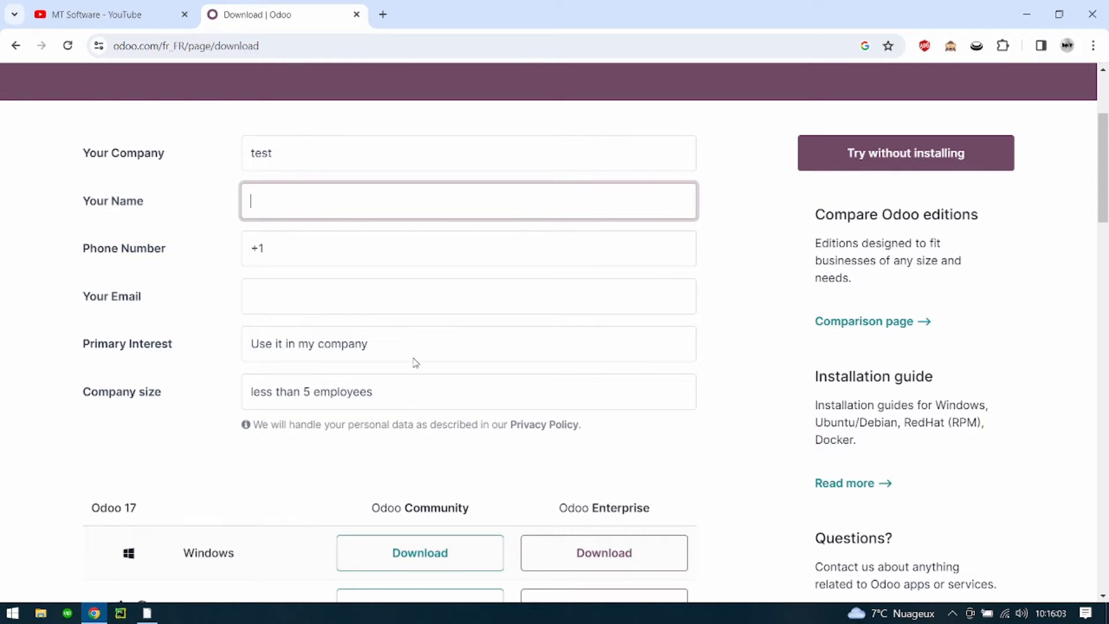
pyautogui.write('mt')
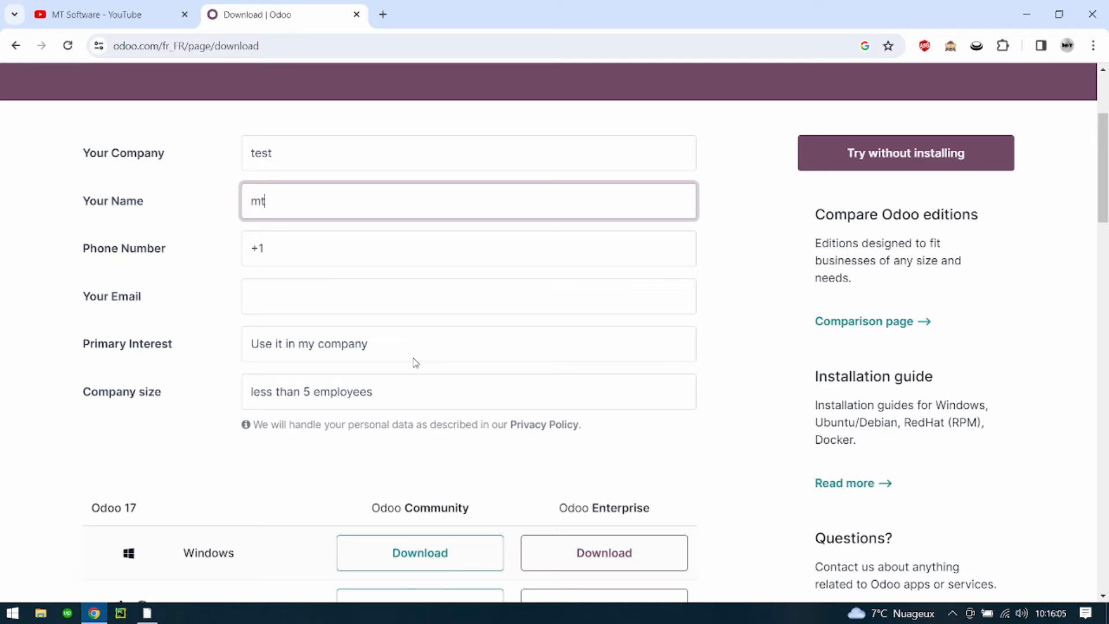
pyautogui.write('software')
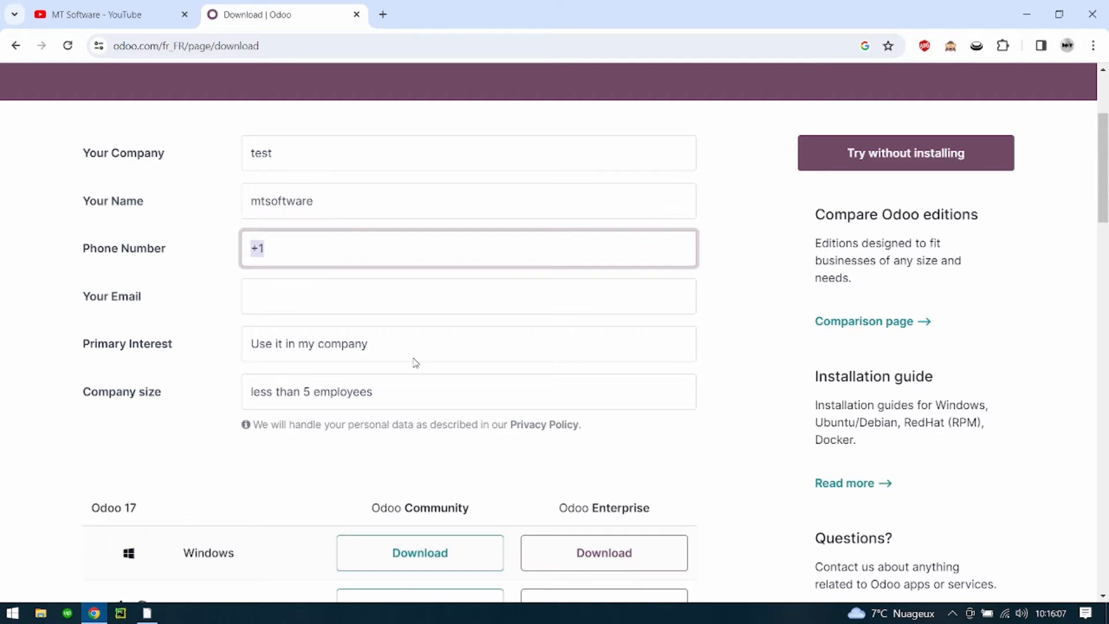
pyautogui.write('test@gmail.com')
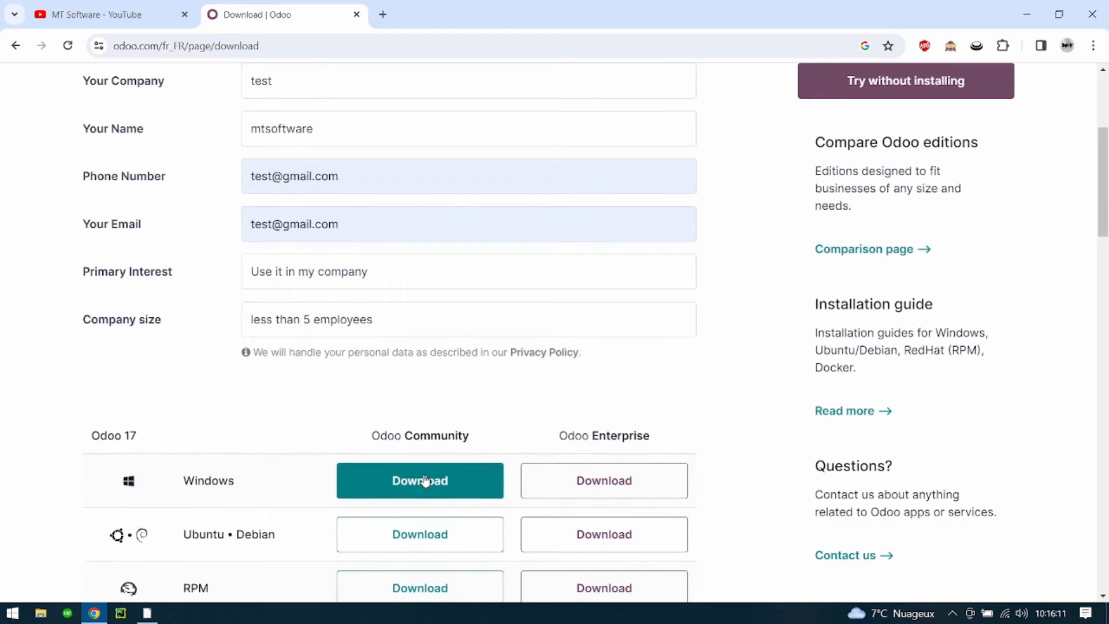
pyautogui.click(419, 480)
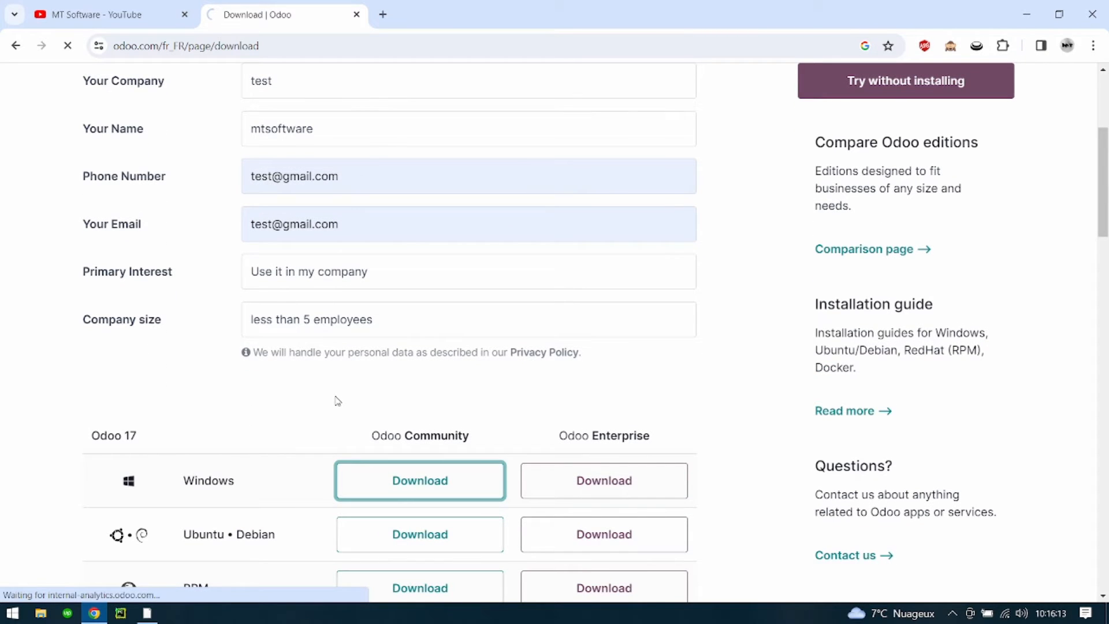
pyautogui.click(419, 480)
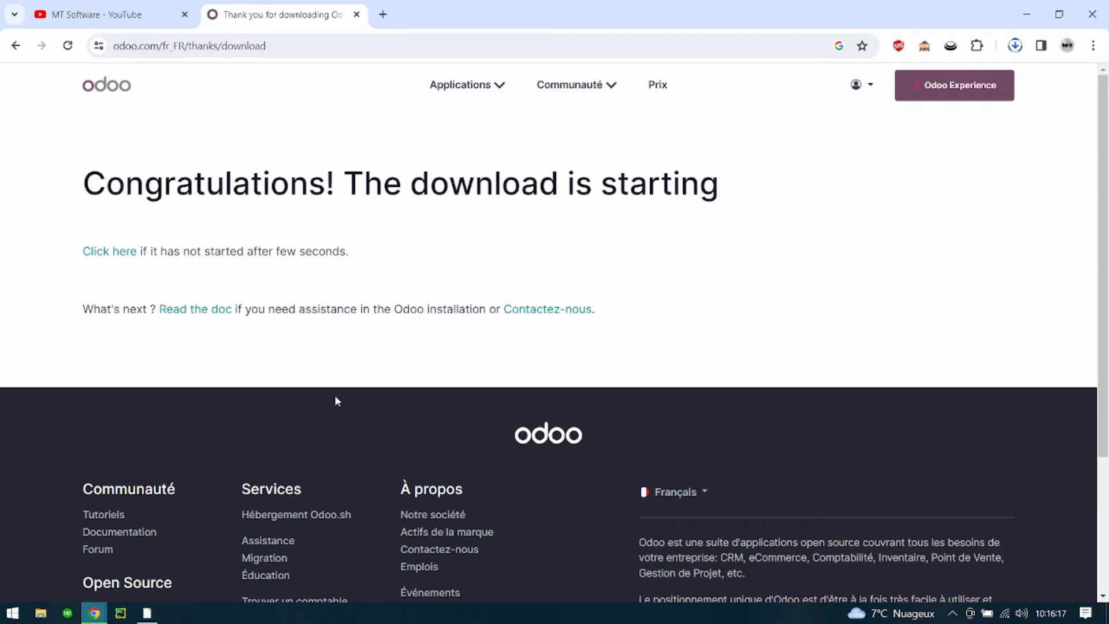
pyautogui.moveTo(396, 379)
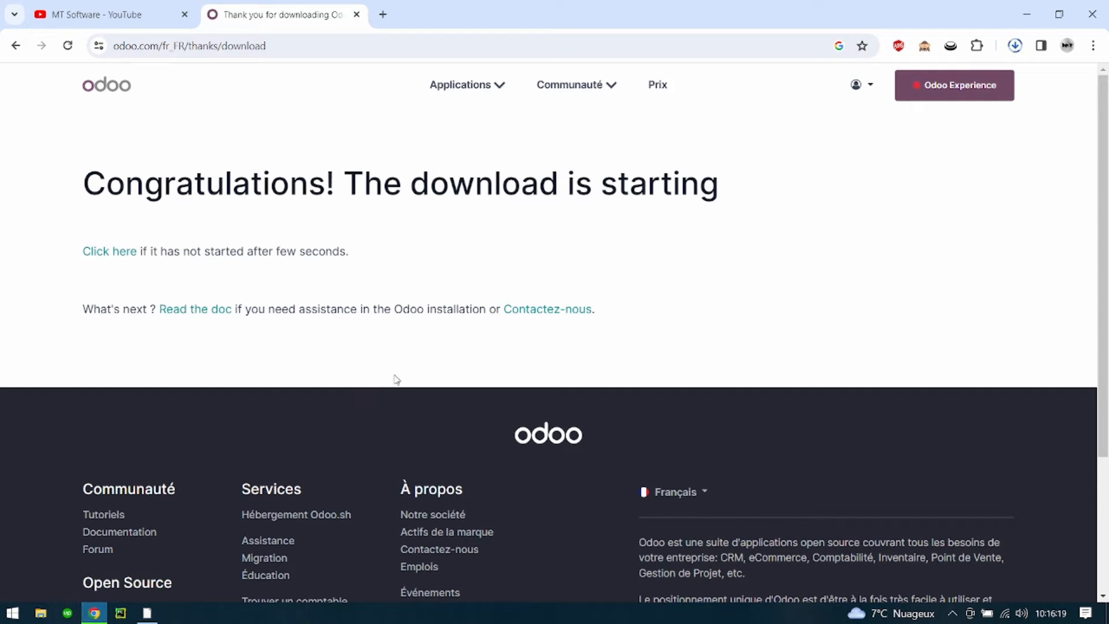
pyautogui.moveTo(907, 276)
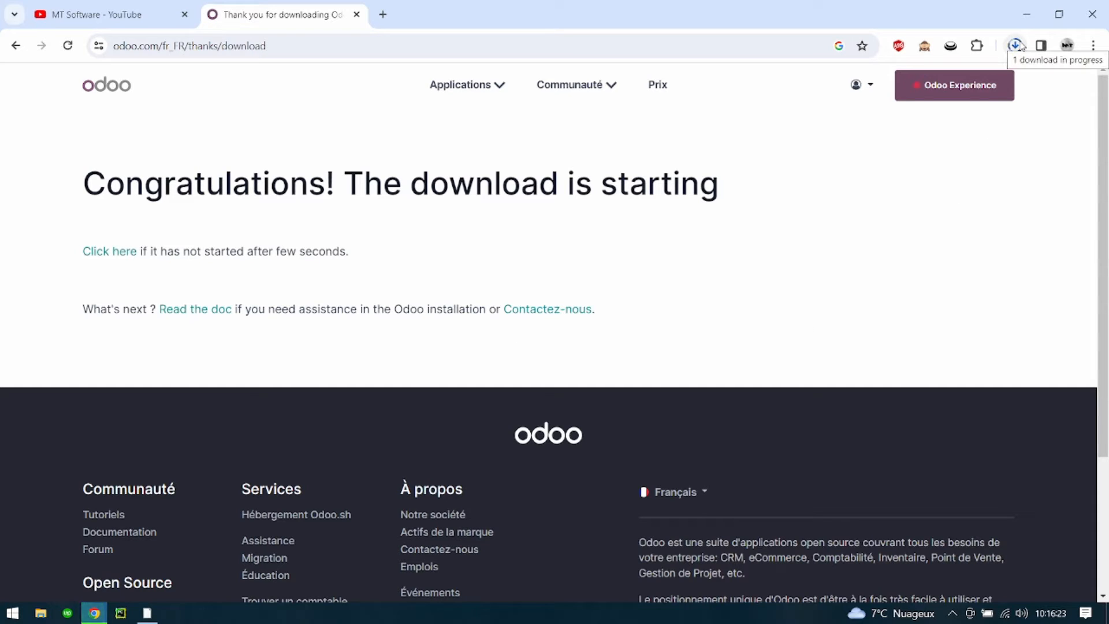
# - Check the Odoo 17 Community installer download progress in Chrome's downloads bubble
pyautogui.click(1014, 46)
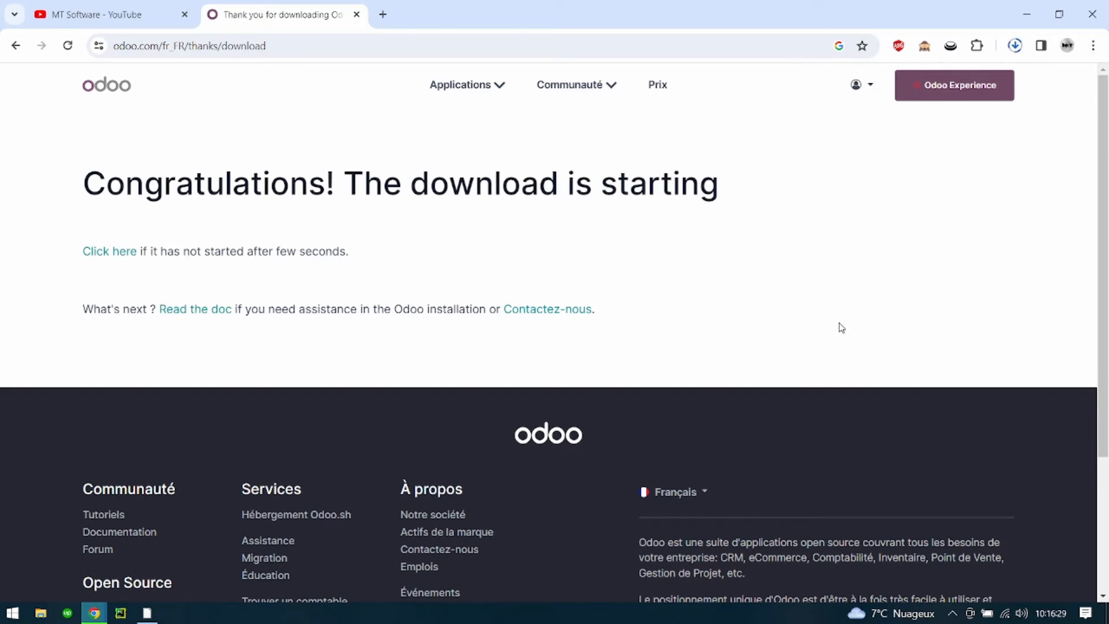
pyautogui.moveTo(724, 282)
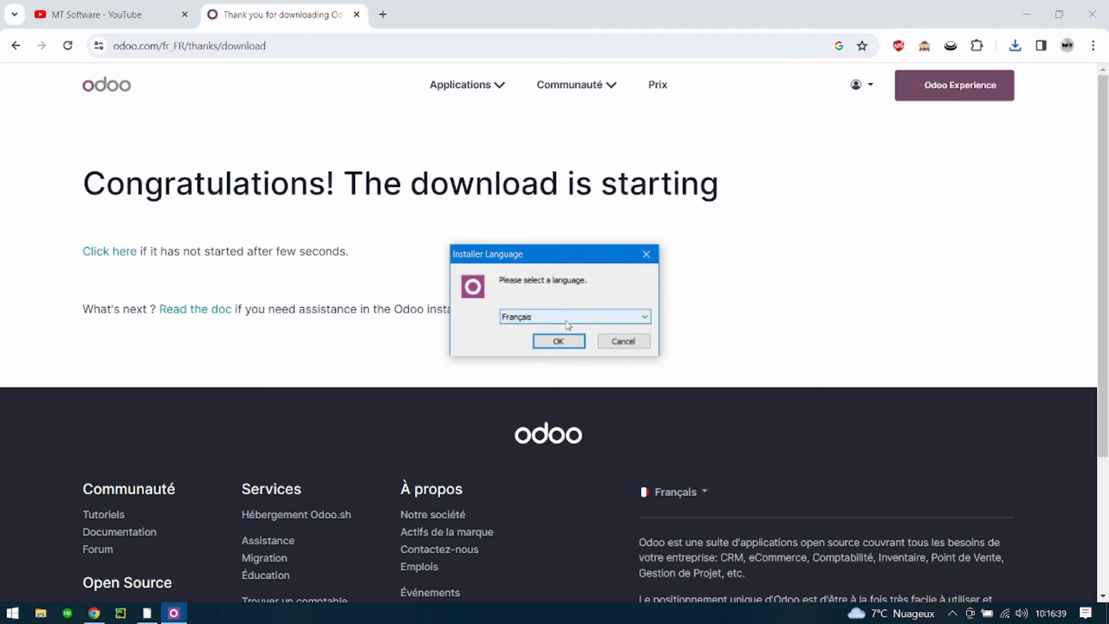
# - Choose English as the installer language
pyautogui.click(572, 315)
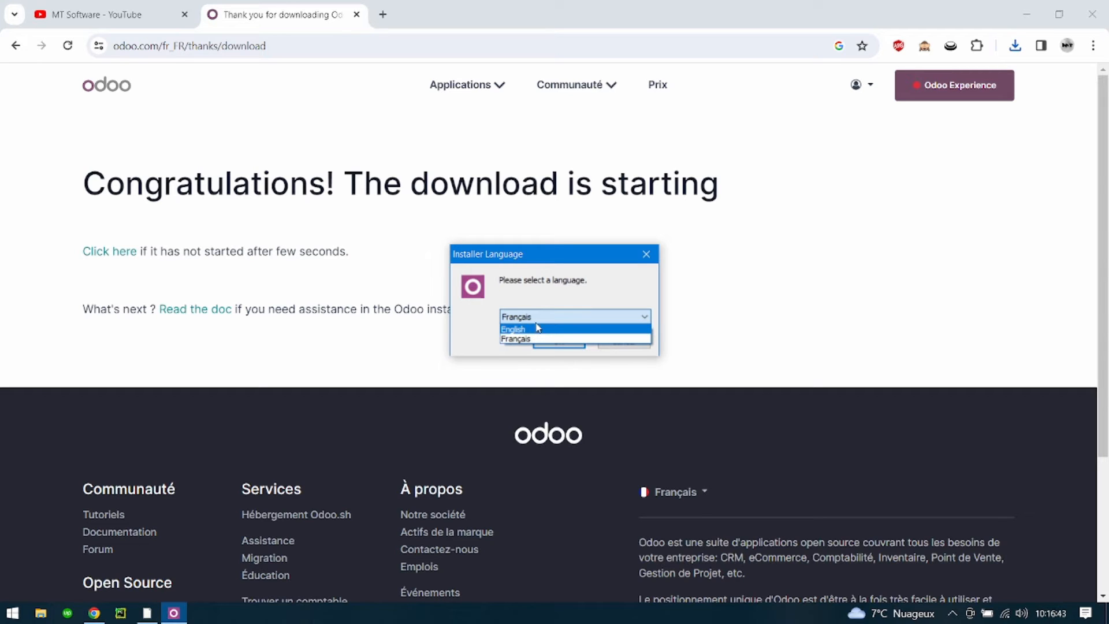
pyautogui.click(512, 328)
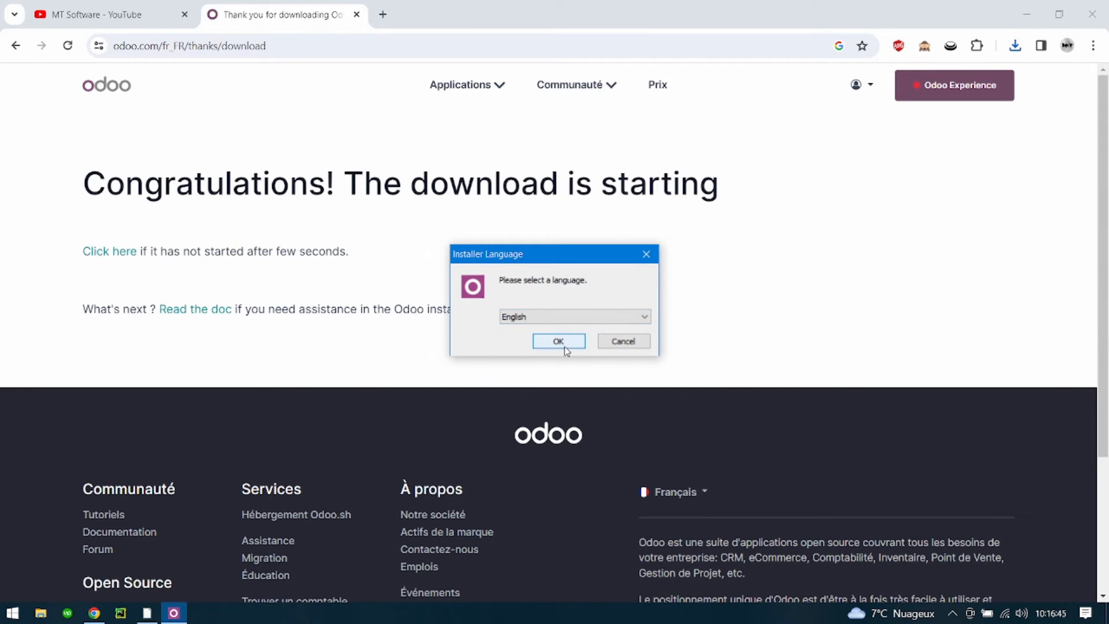
pyautogui.click(558, 341)
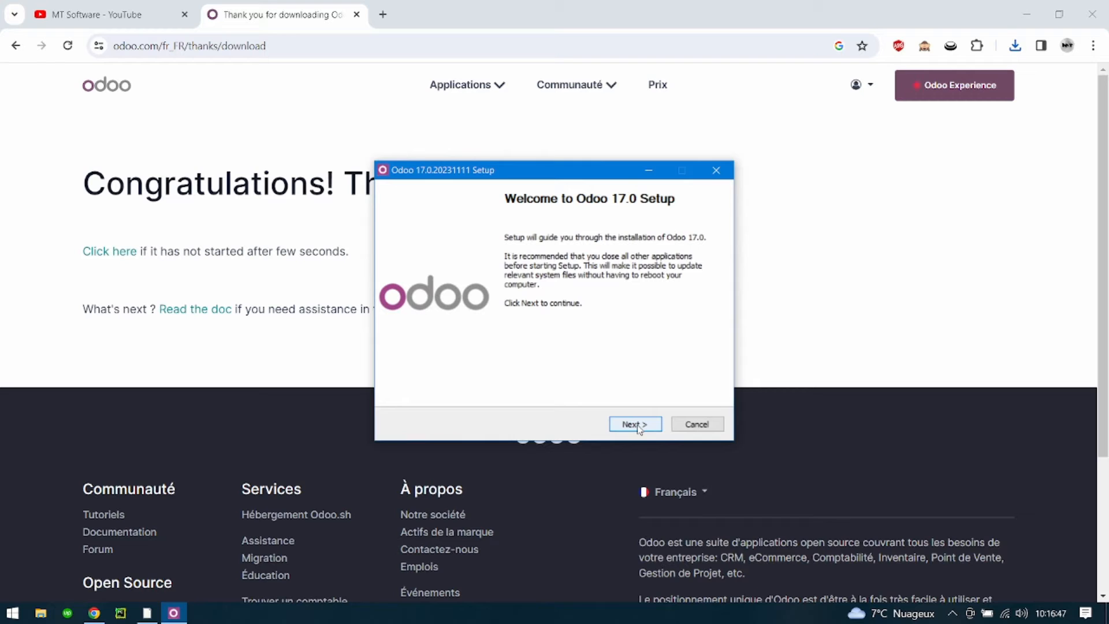
# - Continue past the welcome page and accept the licence agreement
pyautogui.click(634, 424)
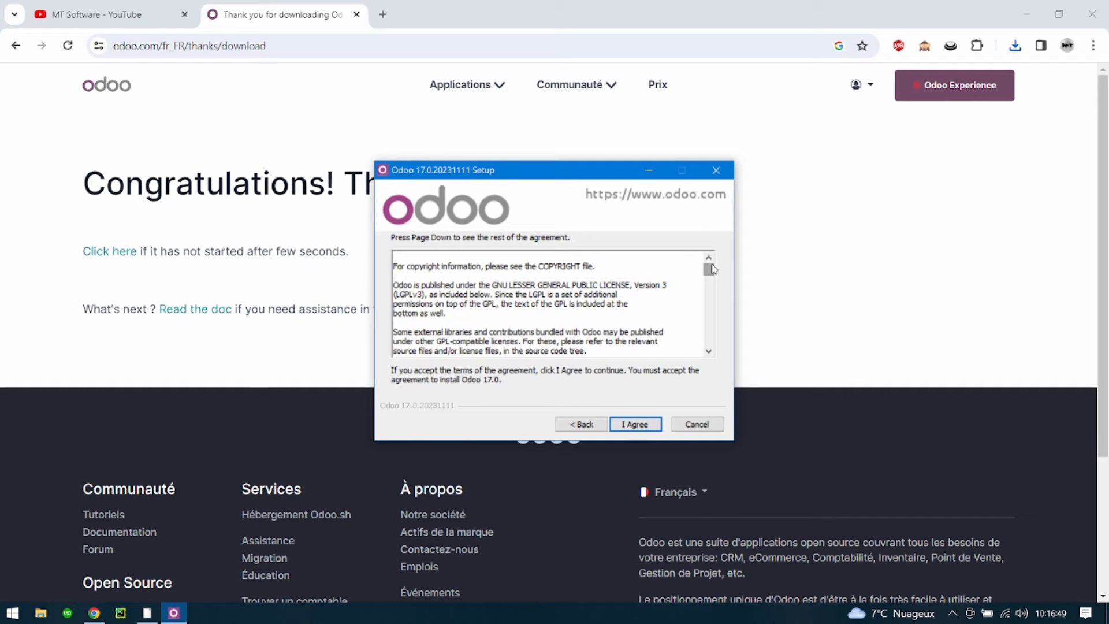
pyautogui.scroll(-3)
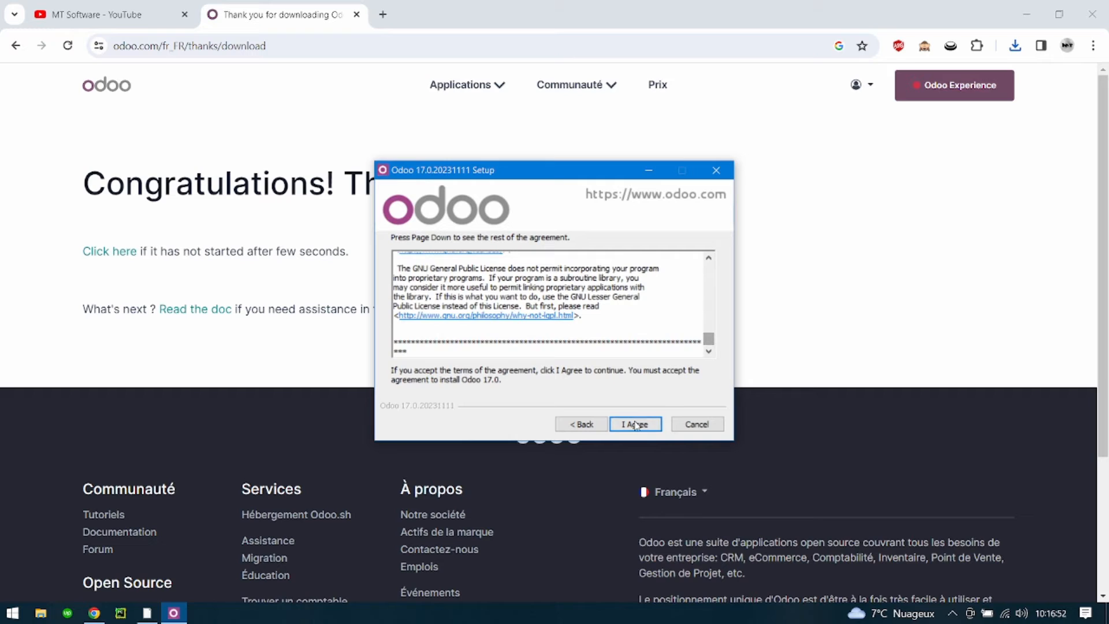
pyautogui.click(634, 423)
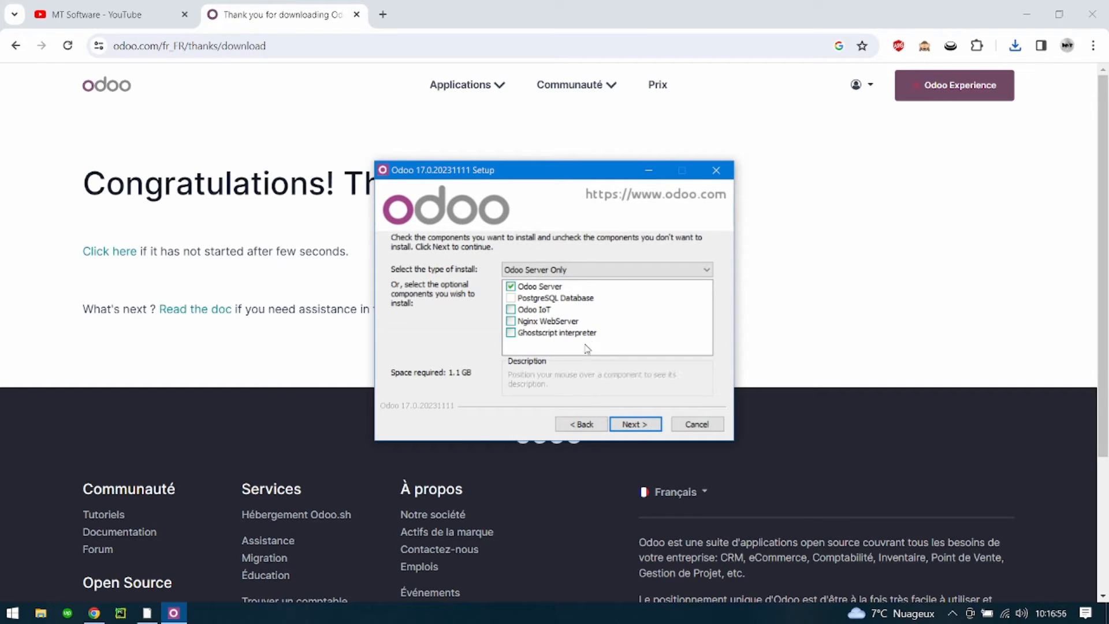
pyautogui.moveTo(510, 297)
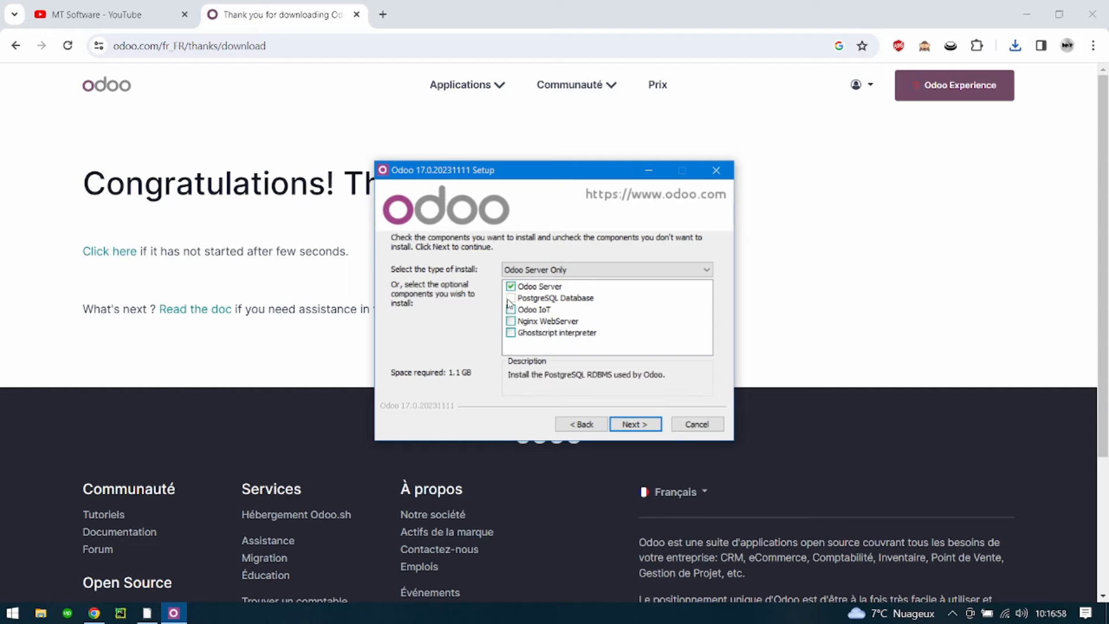
# - Keep Odoo Server Only selected and continue to the Destination Folder page
pyautogui.click(510, 298)
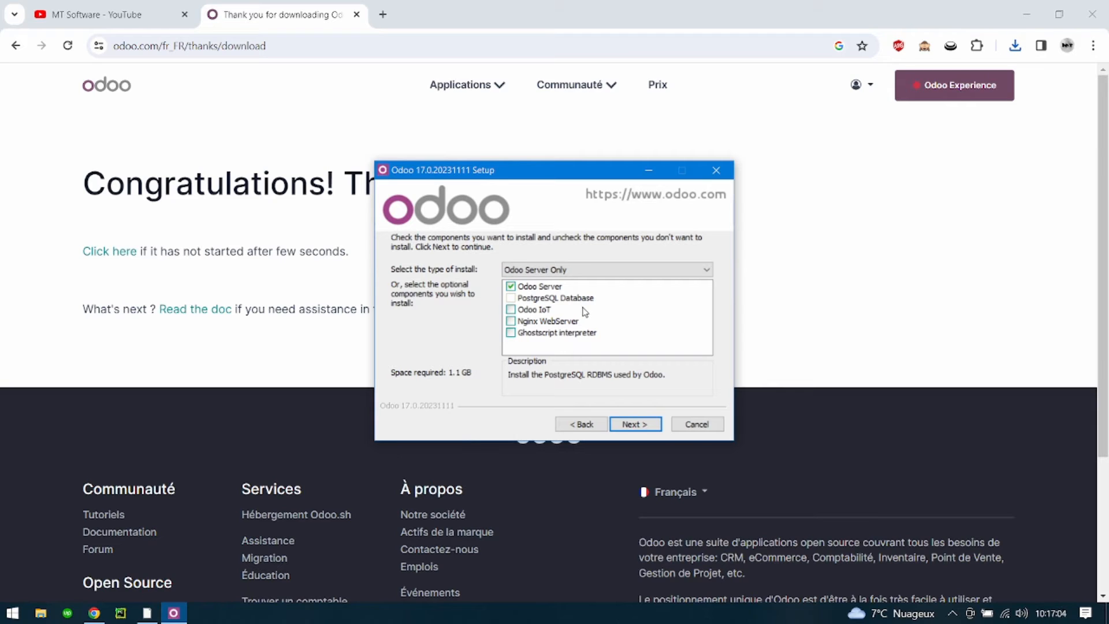
pyautogui.moveTo(544, 334)
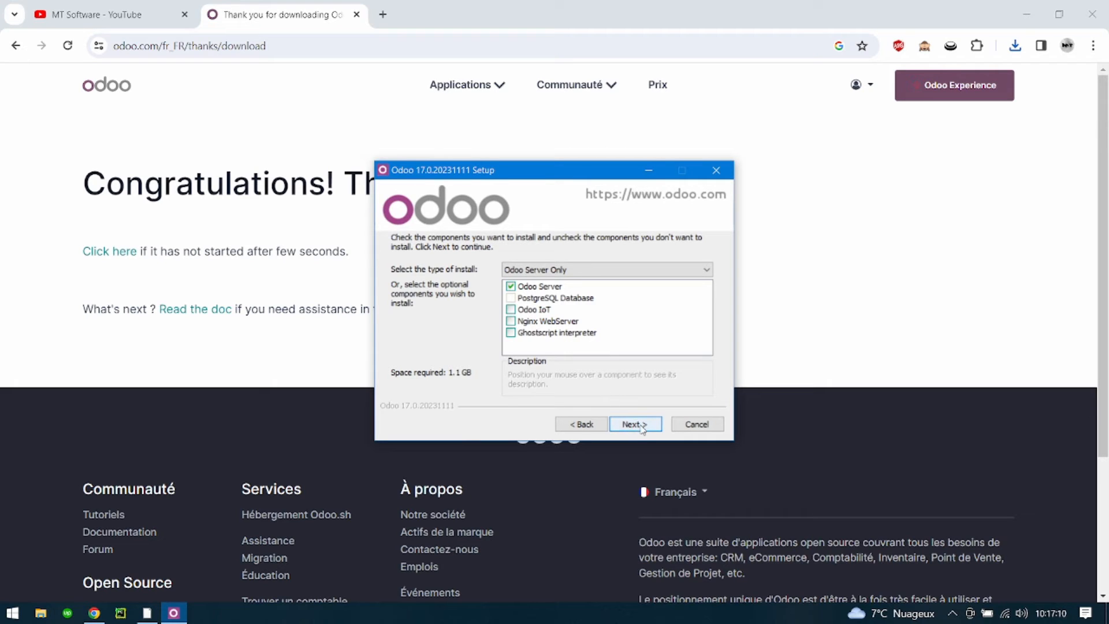
pyautogui.click(633, 424)
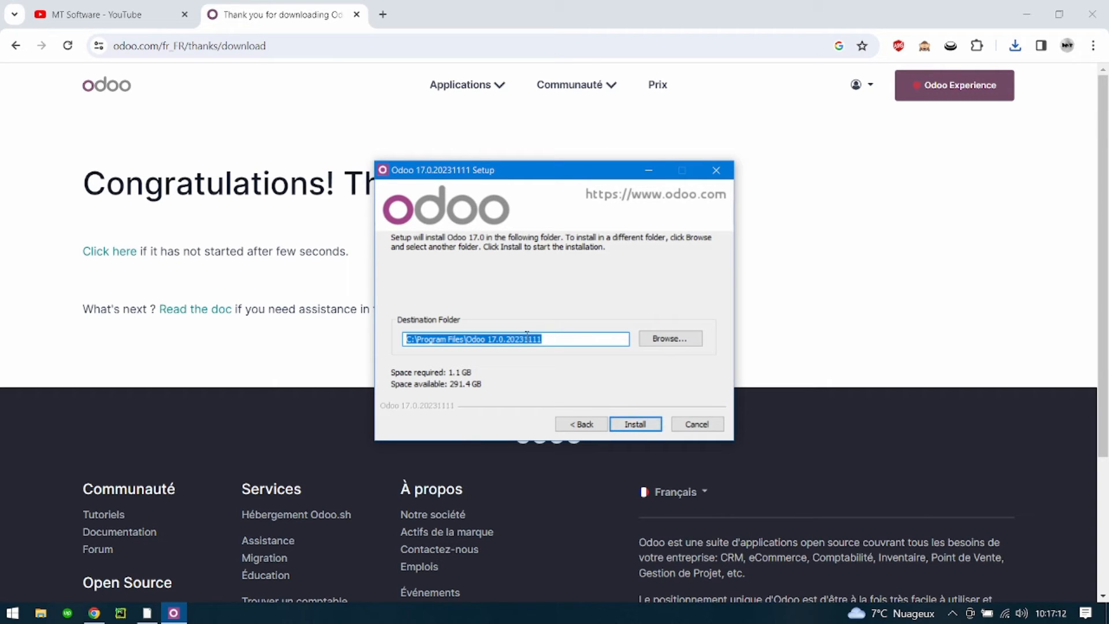
# - Trim the install path to Program Files\Odoo 17.0 and bring up the folder browser
pyautogui.click(509, 339)
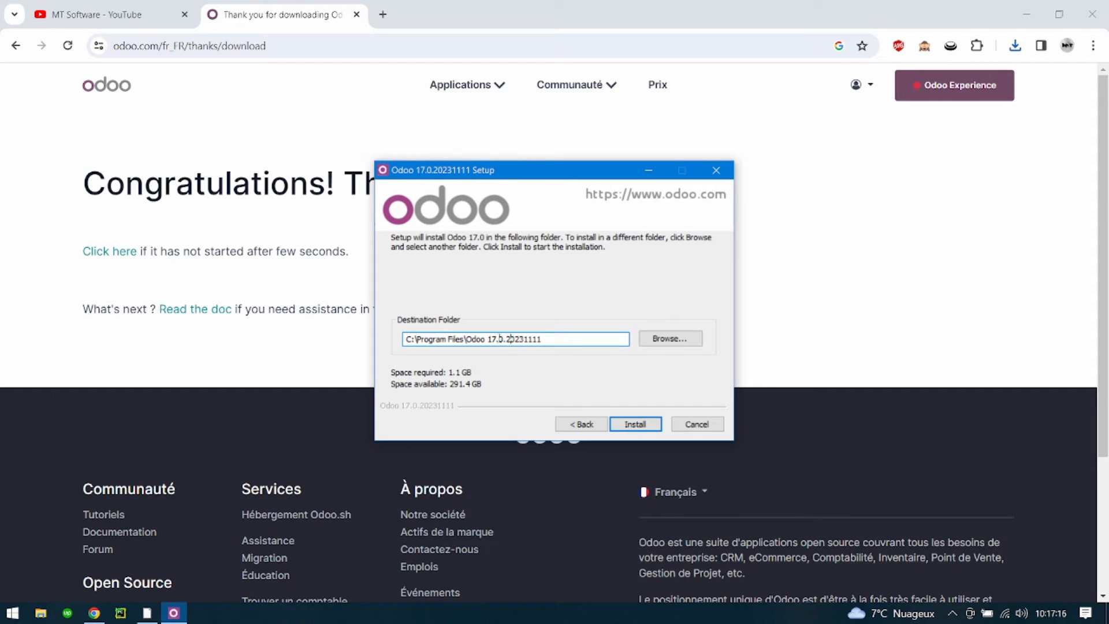
pyautogui.doubleClick(520, 339)
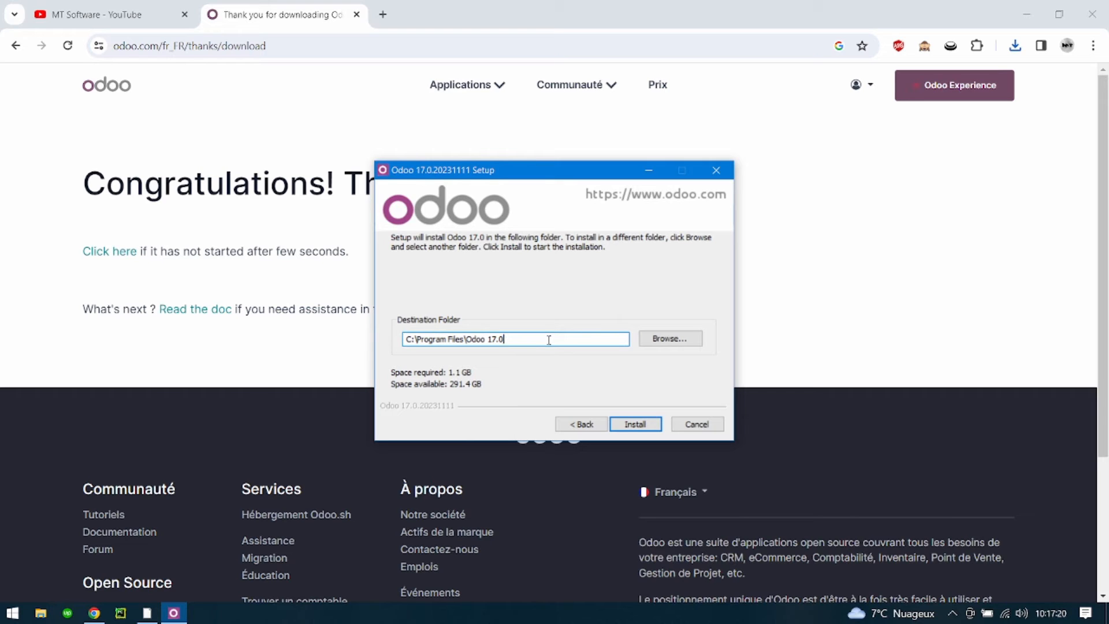
pyautogui.click(668, 338)
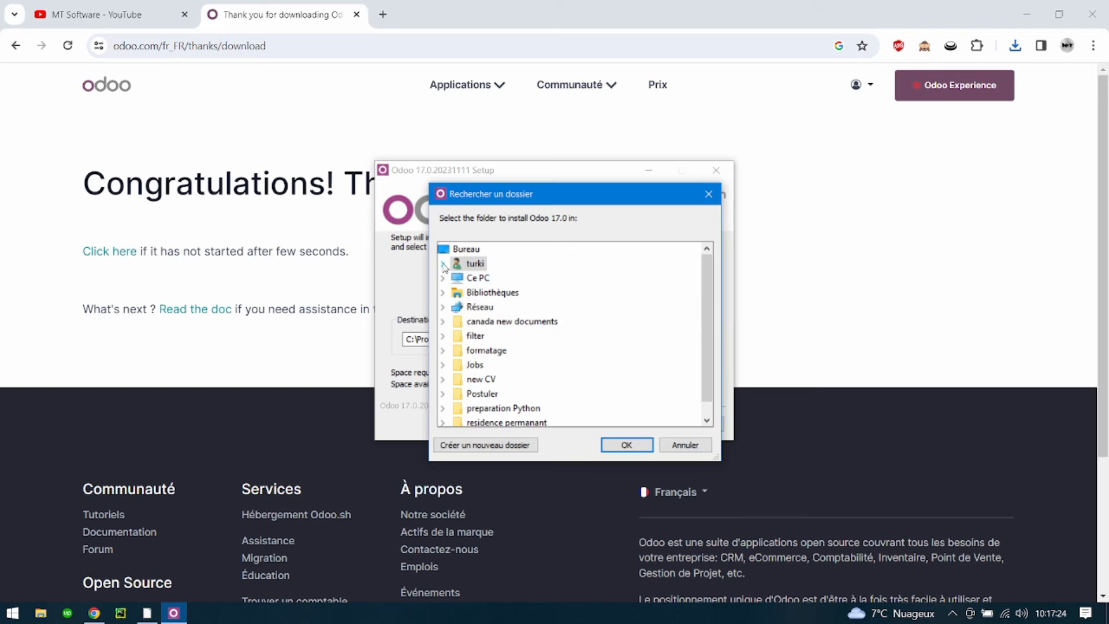
# - Create a folder named 17 inside the user's odoo folder and confirm it as install location
pyautogui.click(443, 264)
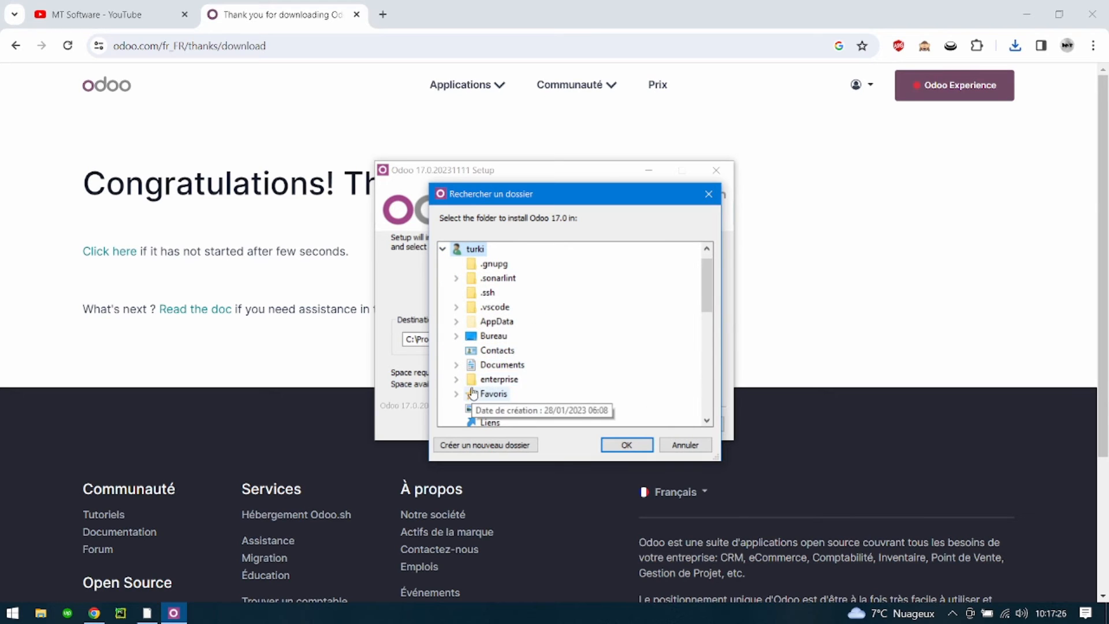
pyautogui.scroll(-3)
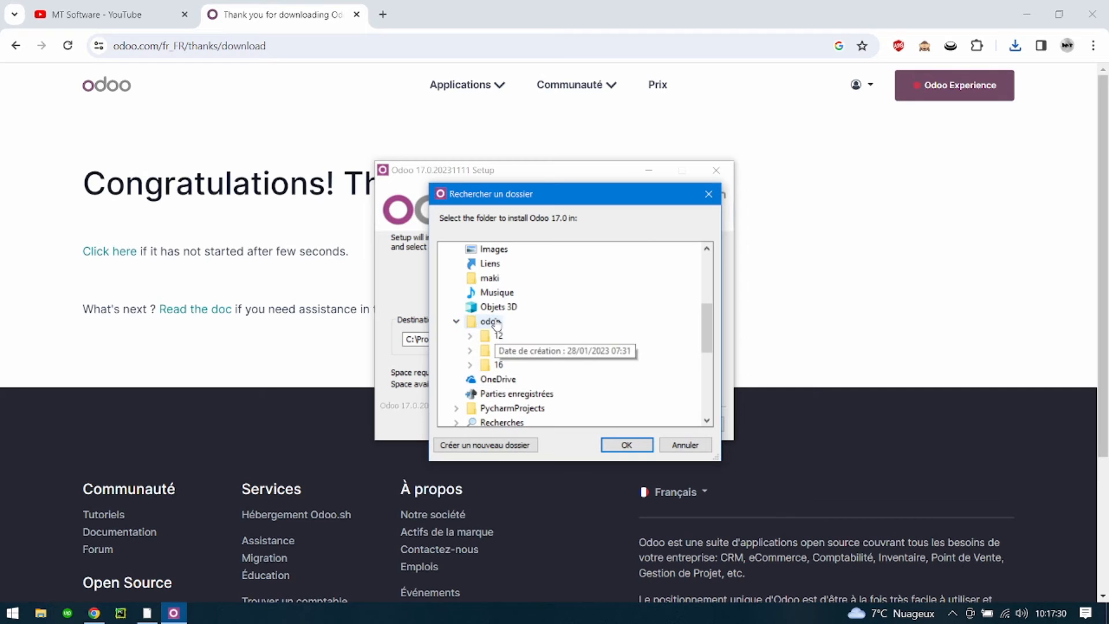
pyautogui.click(489, 321)
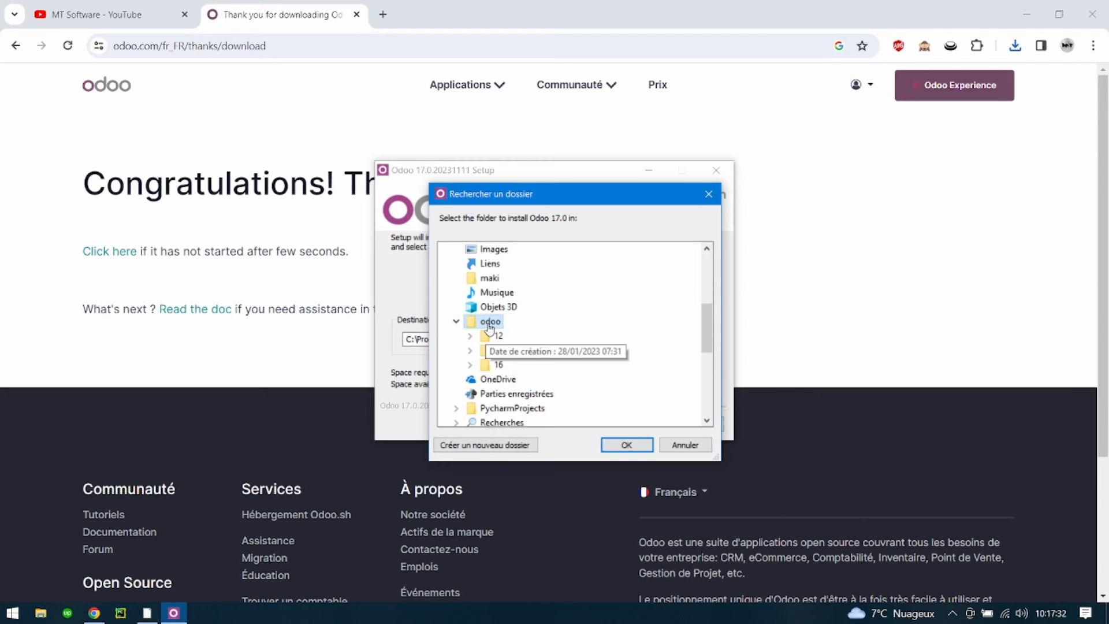
pyautogui.click(485, 445)
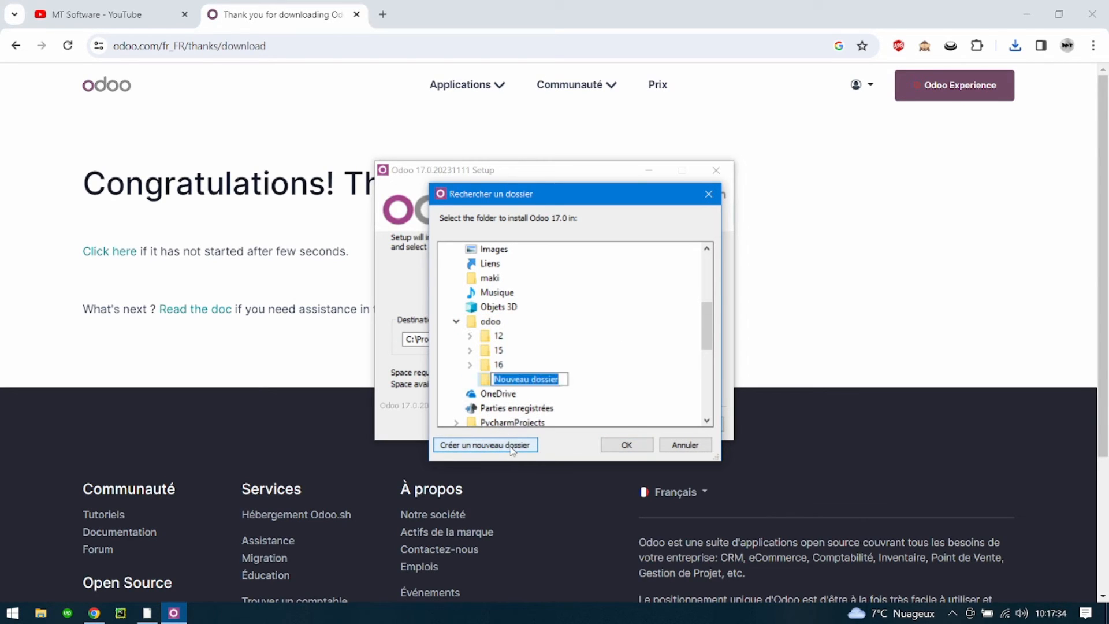
pyautogui.write('17')
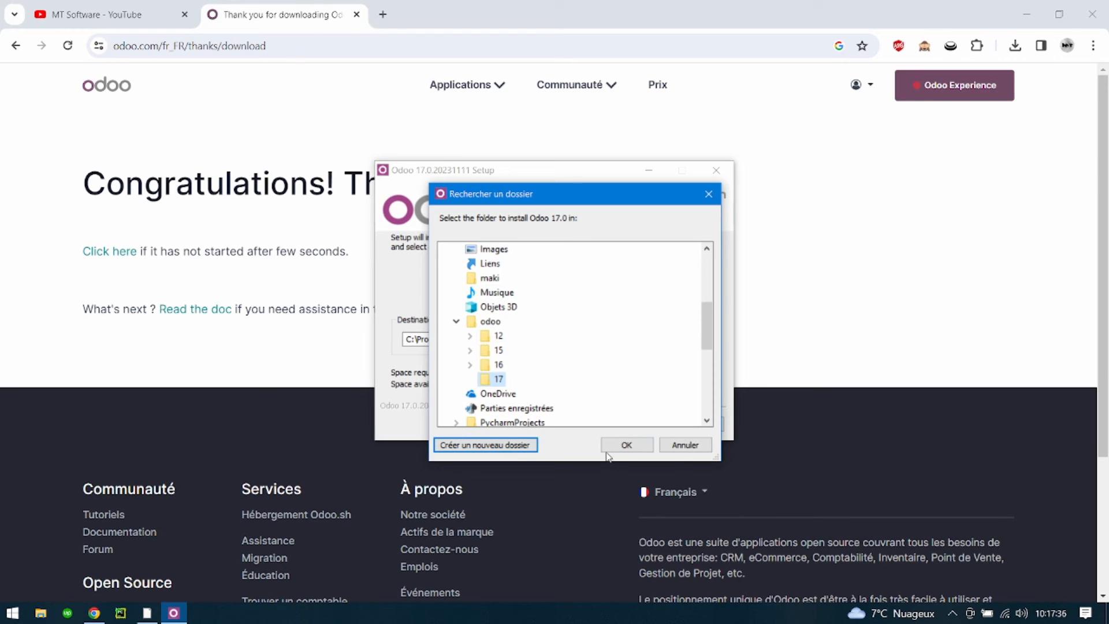
pyautogui.click(625, 444)
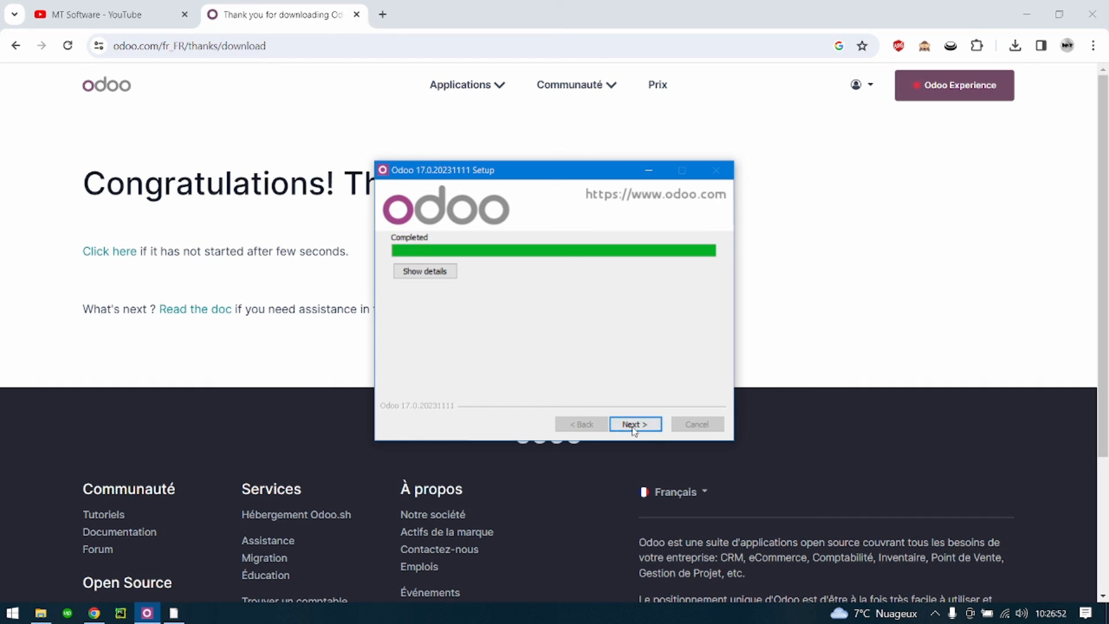
# - After installation completes, continue to the Completing Odoo 17.0 Setup page
pyautogui.click(634, 423)
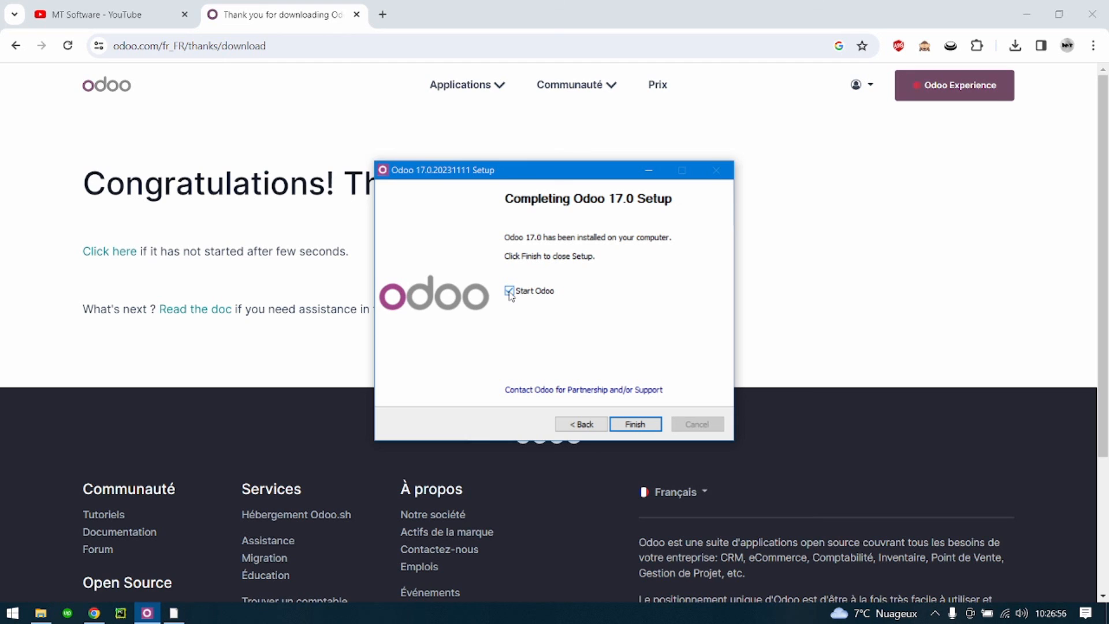
# - Uncheck Start Odoo and finish, closing the setup wizard
pyautogui.click(509, 290)
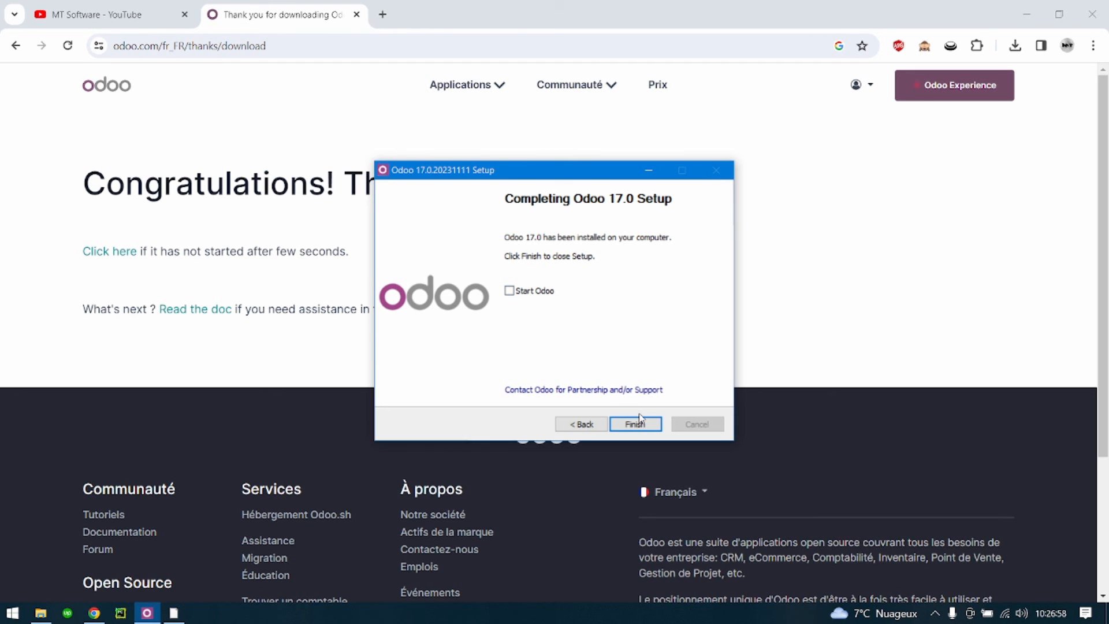
pyautogui.click(634, 424)
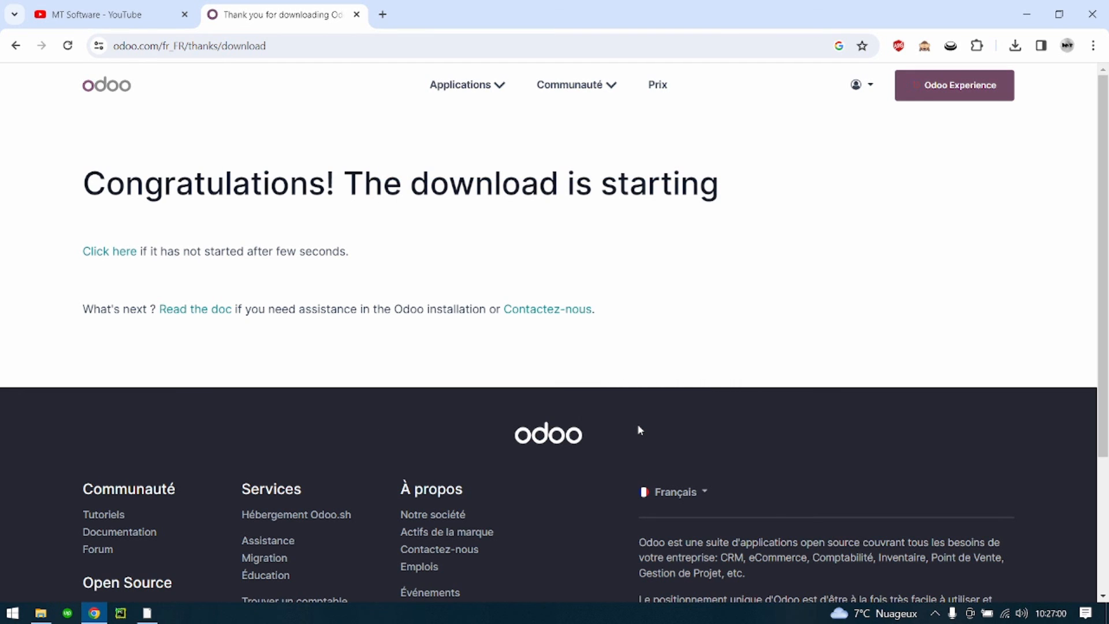